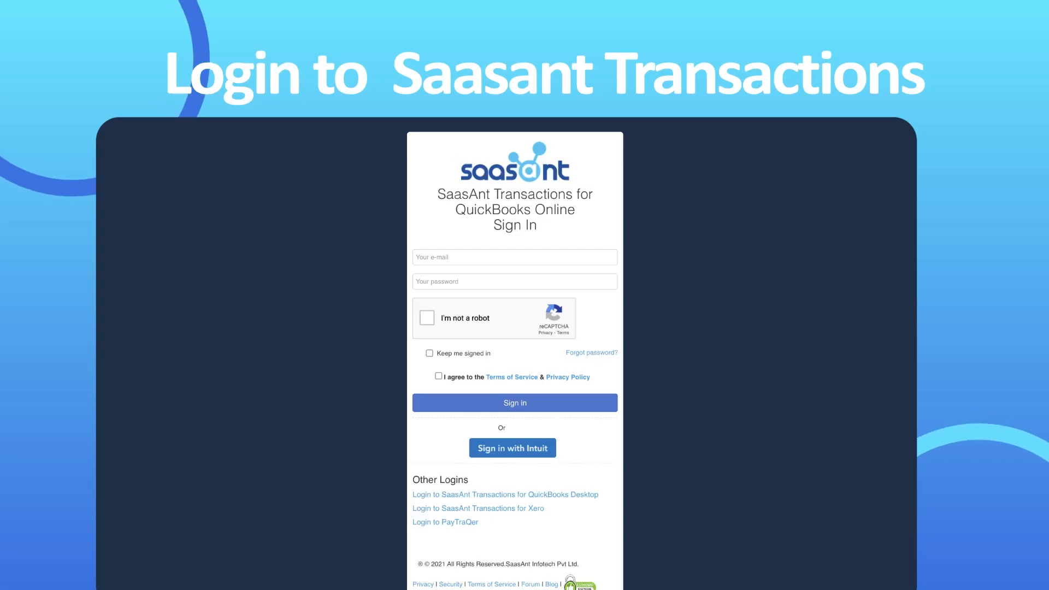
Sign in with the entered credentials to reach the company dashboard
click(515, 402)
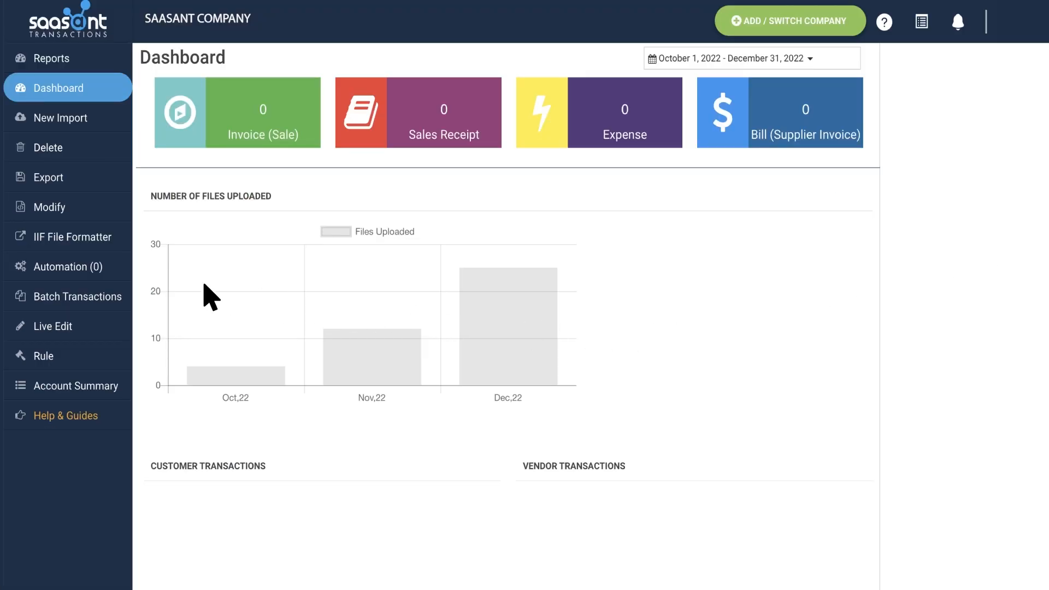
Start a new Batch Transactions grid with Invoice as the transaction type
click(80, 297)
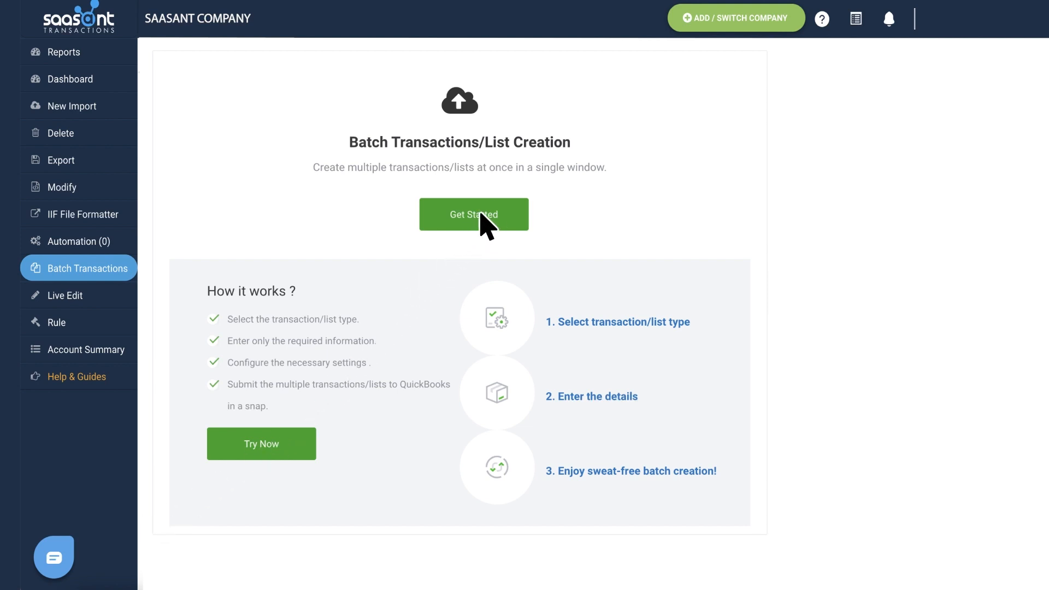
click(473, 214)
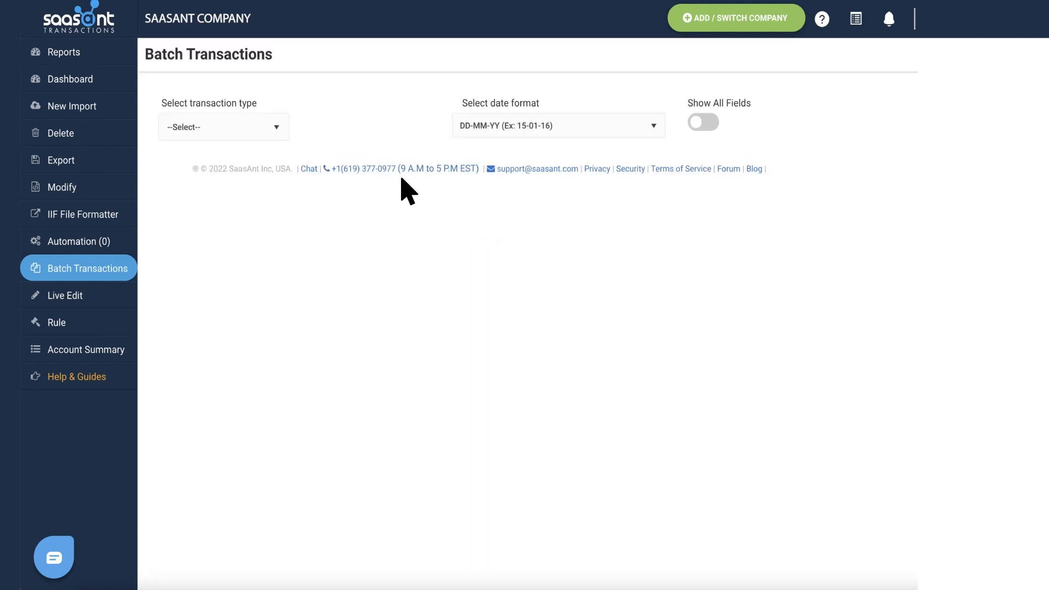
click(223, 126)
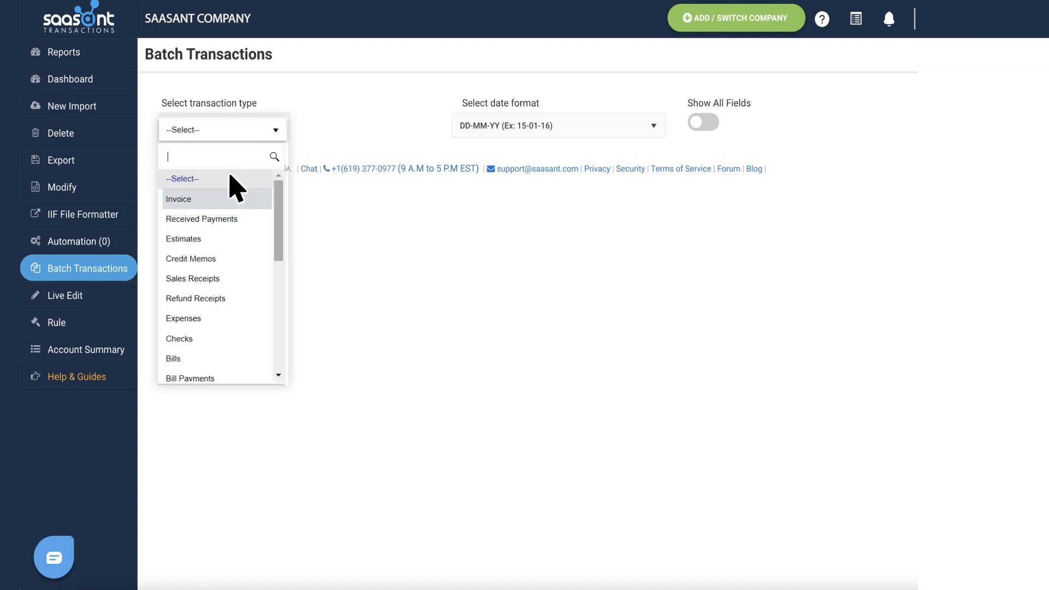
click(179, 199)
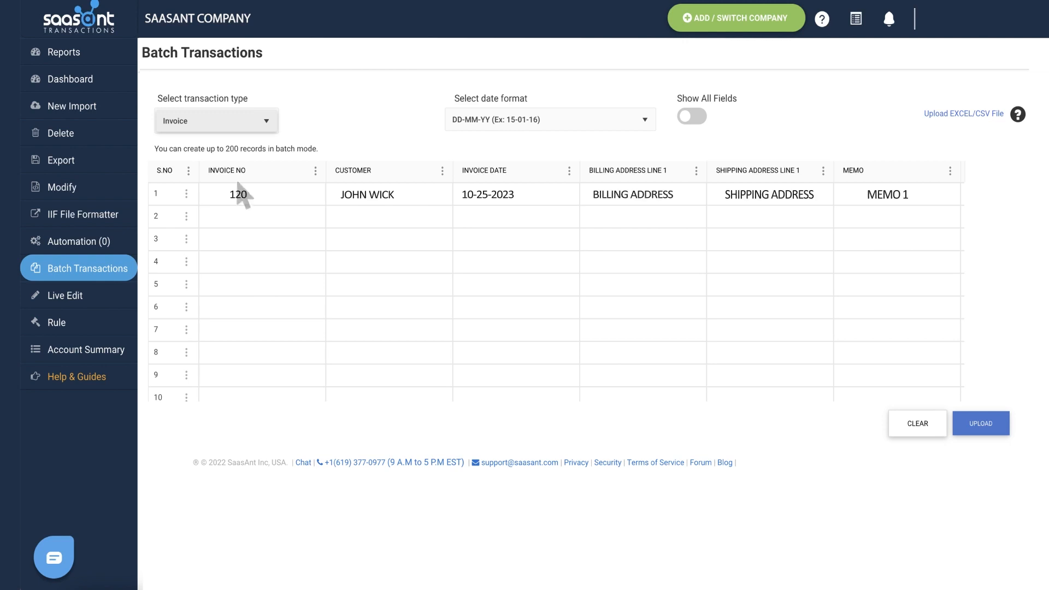
mouse_move(760, 197)
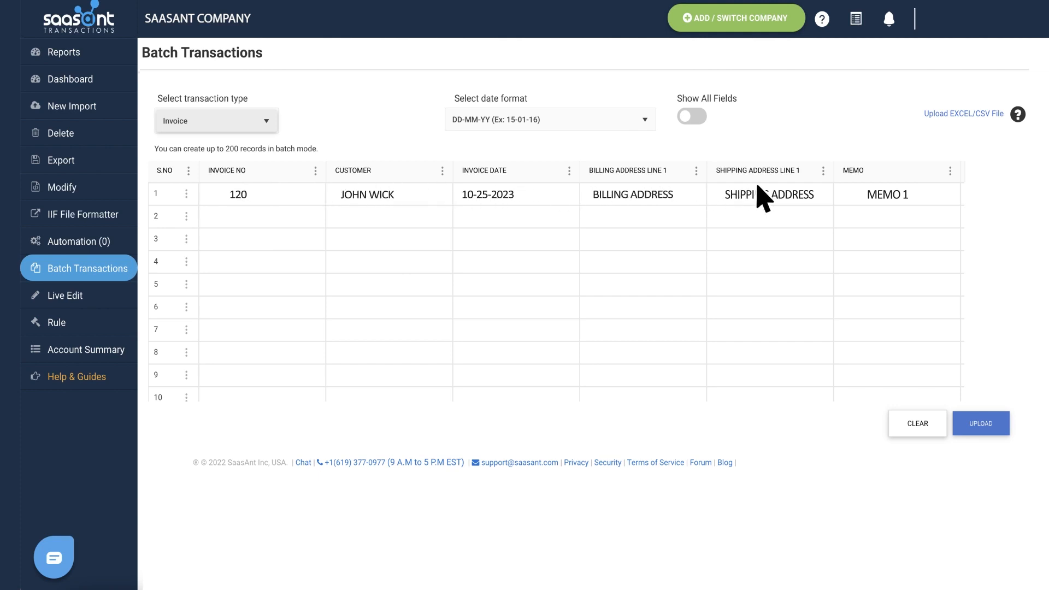
Duplicate the invoice 120 row for JOHN WICK, add another row, and upload the batch to QuickBooks
click(237, 194)
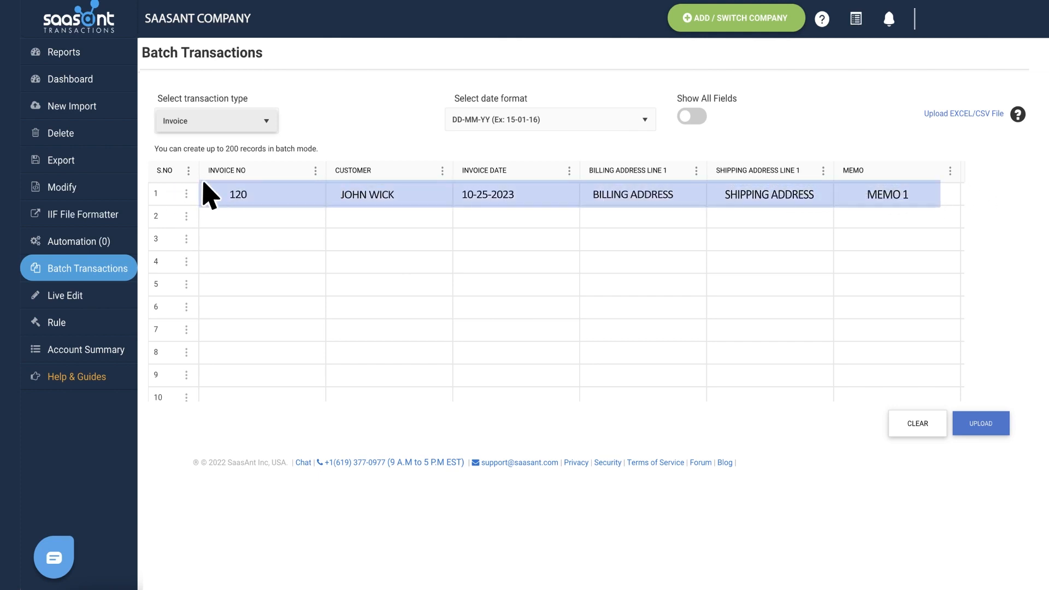
click(187, 193)
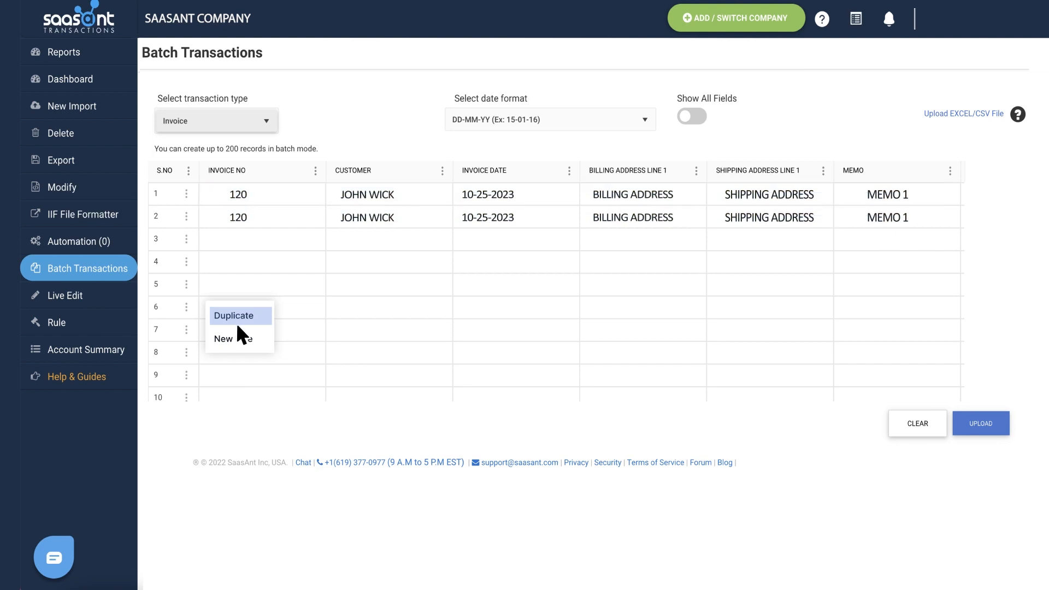
click(234, 314)
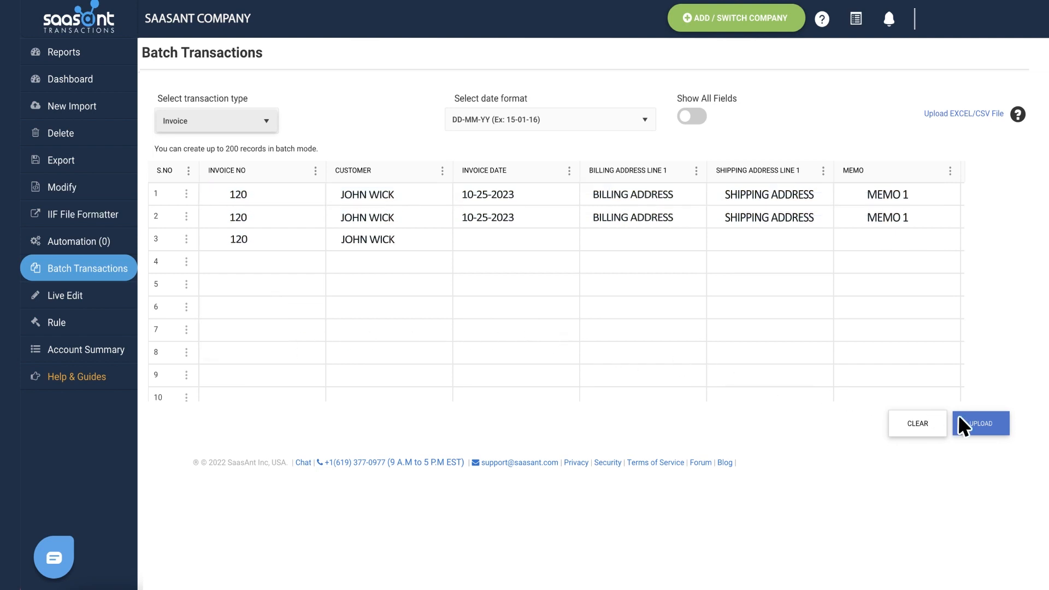
click(981, 423)
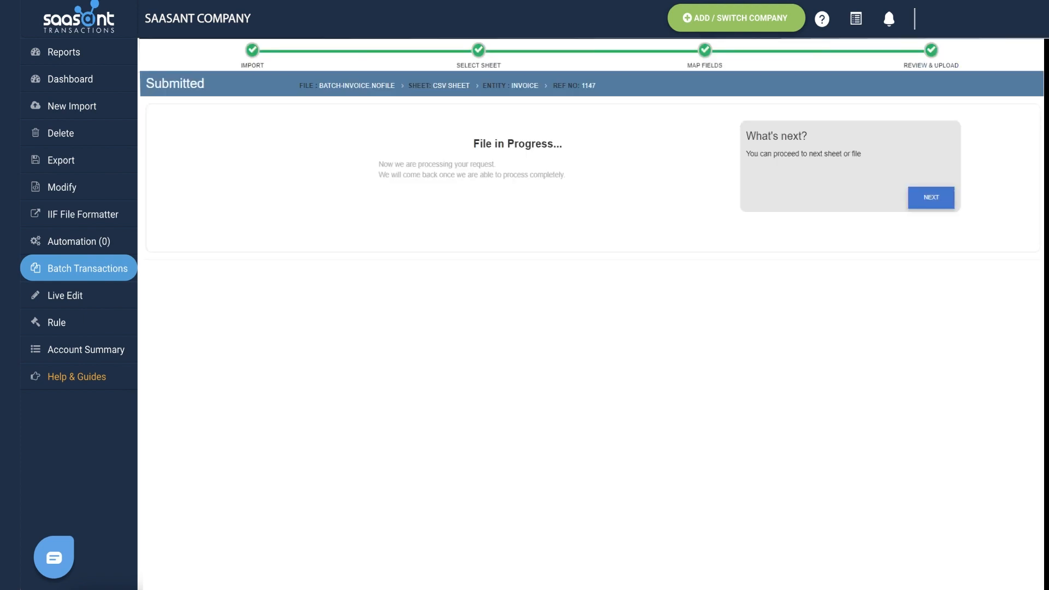